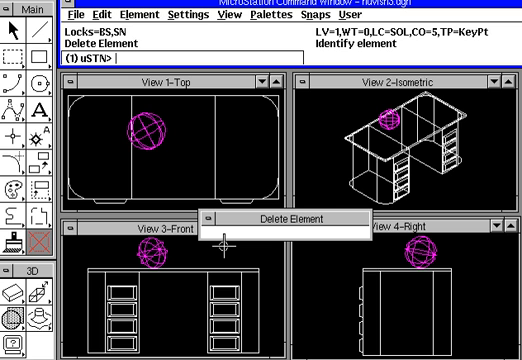
# Key in 'mdl load viewctrl' to load the View Control palette.
pyautogui.write('md')
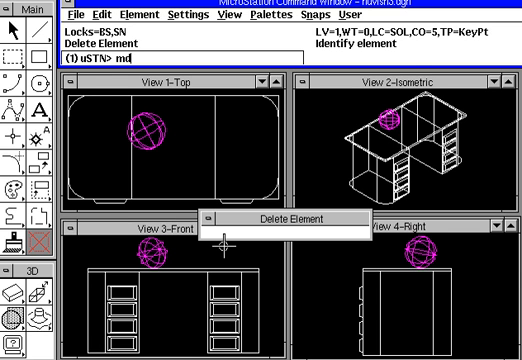
pyautogui.write('l')
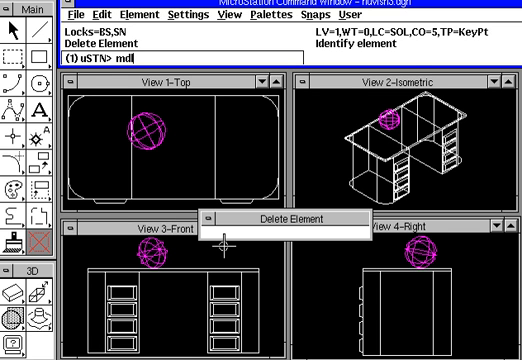
pyautogui.write('load')
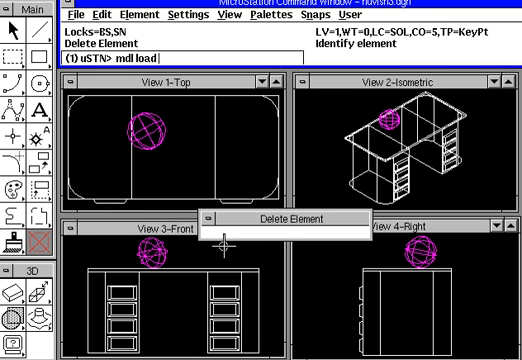
pyautogui.write('view')
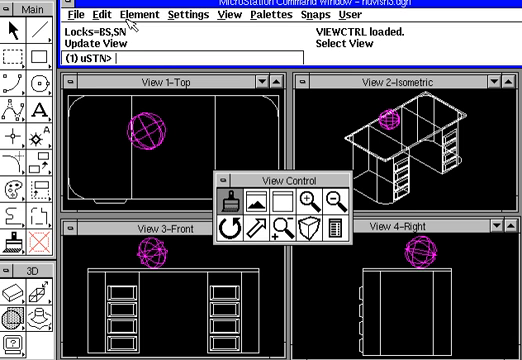
# Use Update View to redraw all four views of the desk at once.
pyautogui.click(170, 16)
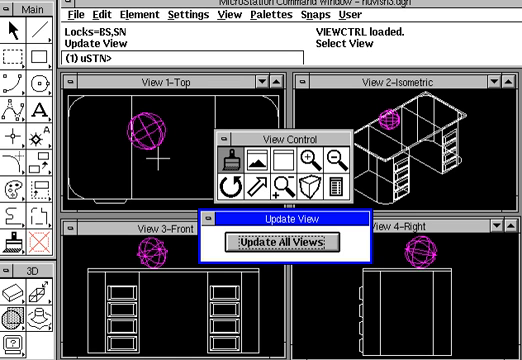
pyautogui.click(283, 242)
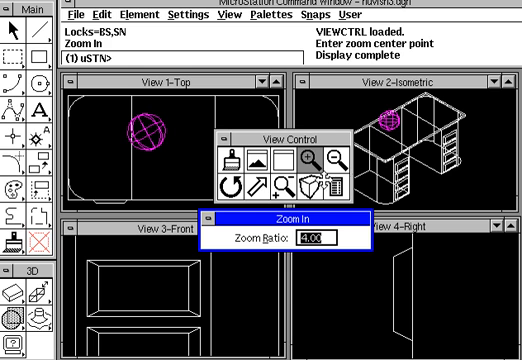
# Zoom the front and right views back out with a zoom ratio of 2.
pyautogui.click(328, 156)
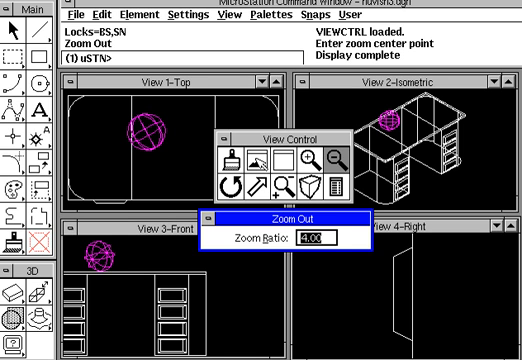
pyautogui.write('2')
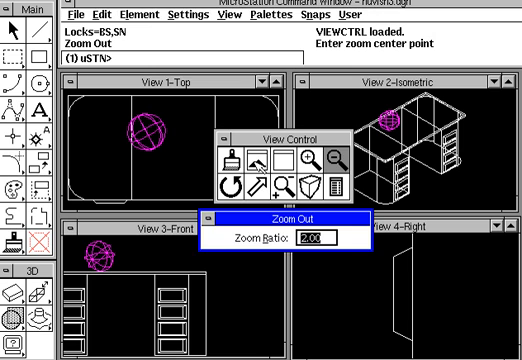
pyautogui.click(252, 159)
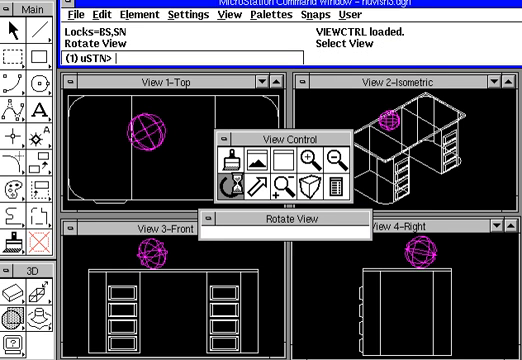
# Dynamically rotate the isometric View 2 of the desk.
pyautogui.click(229, 182)
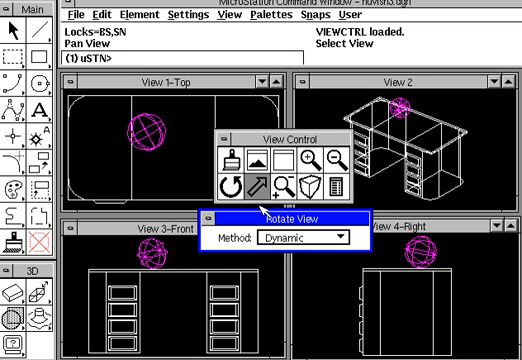
# Pan a view of the desk, then switch to the Zoom tool.
pyautogui.click(231, 180)
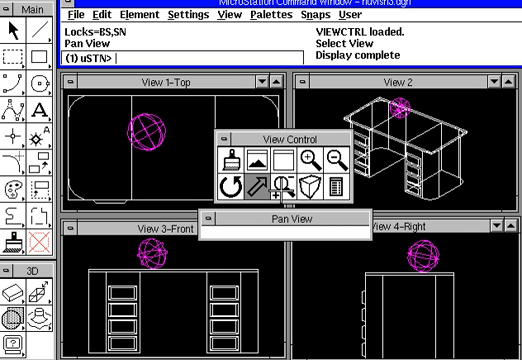
pyautogui.click(286, 184)
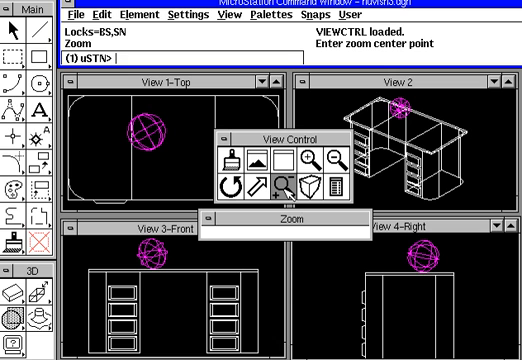